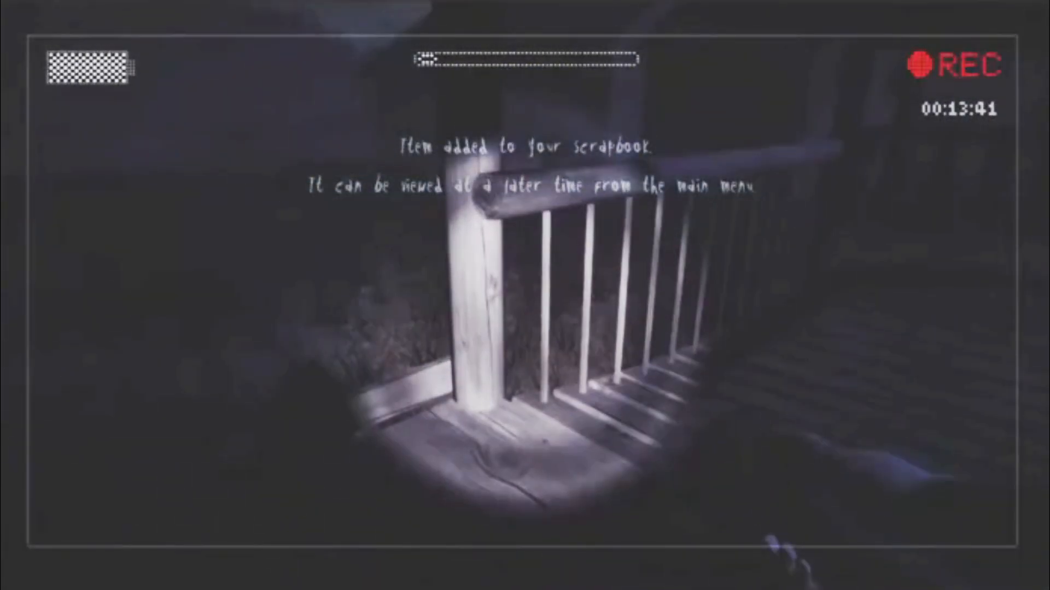
key("Escape")
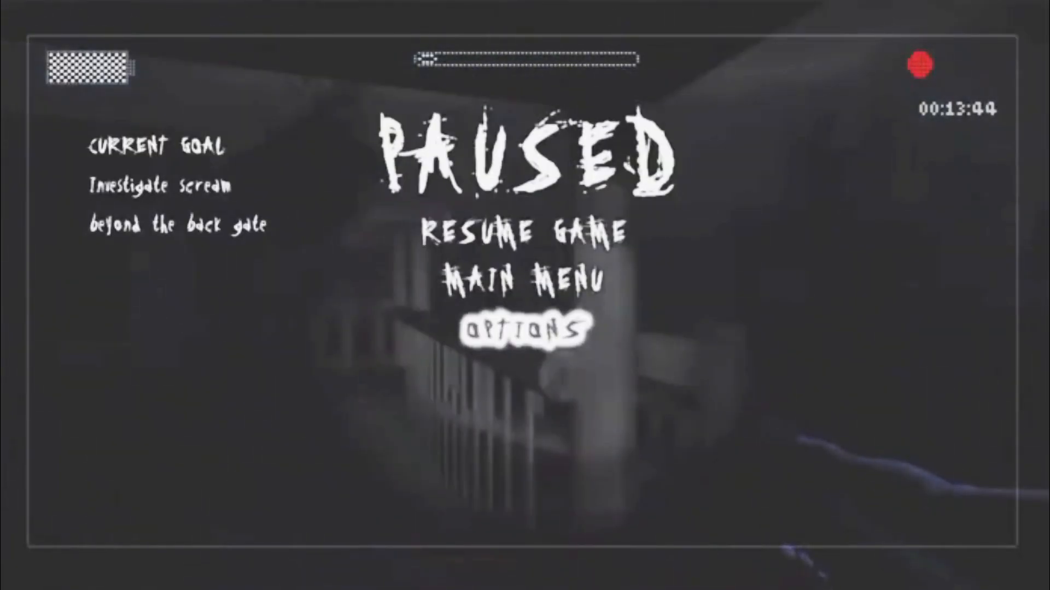
left_click(523, 230)
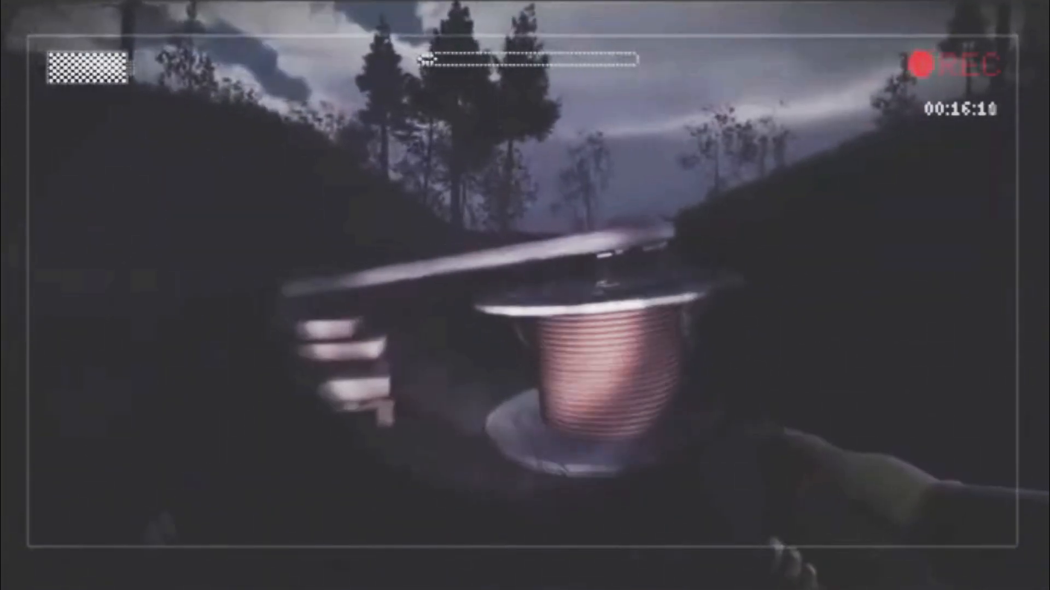